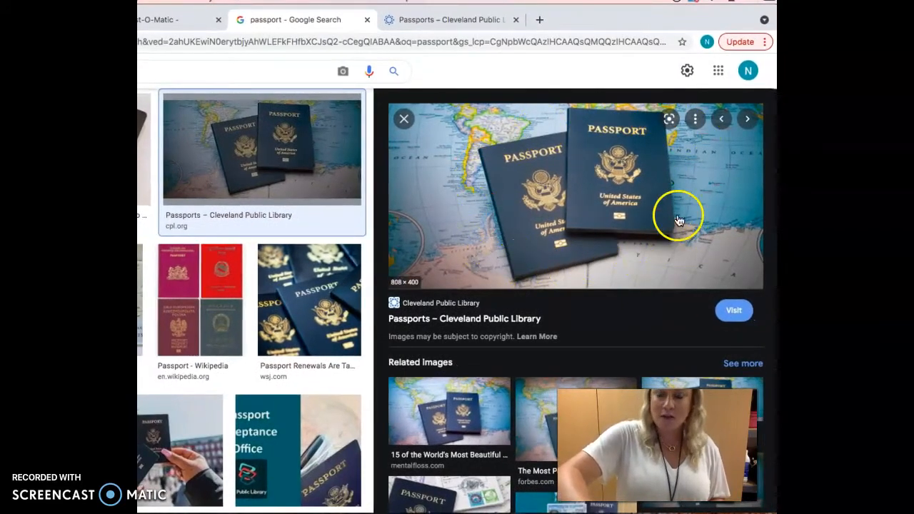
mouse_move(504, 236)
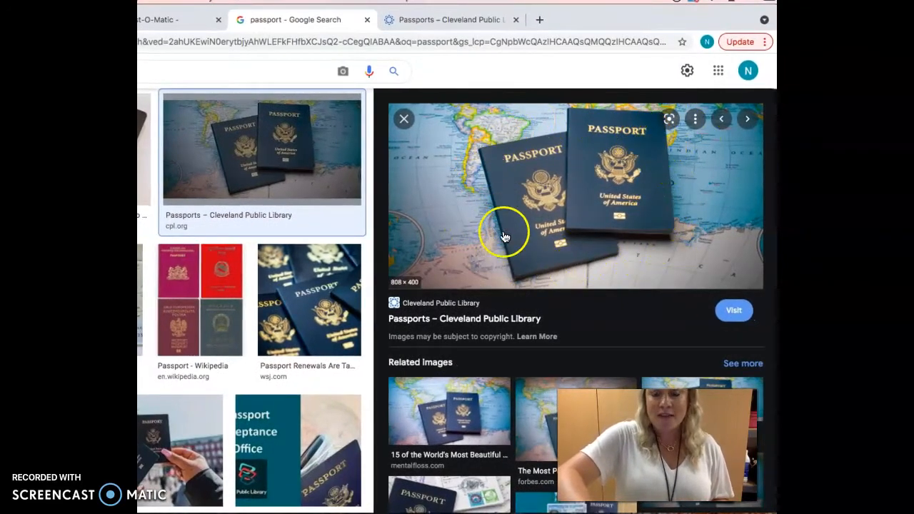